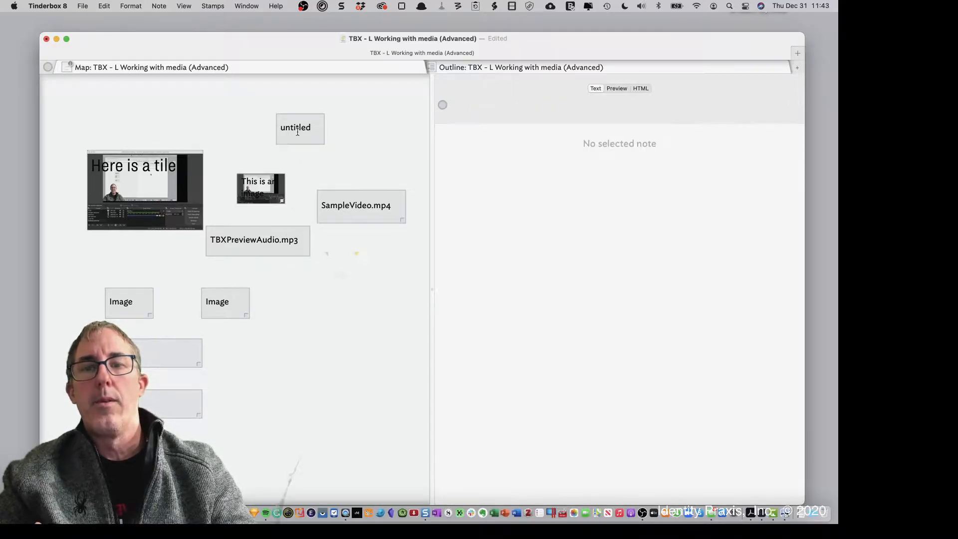
Select the Video note on the map so its 400-wide player code shows in the text pane
{"action": "left_click", "coordinate": [121, 301]}
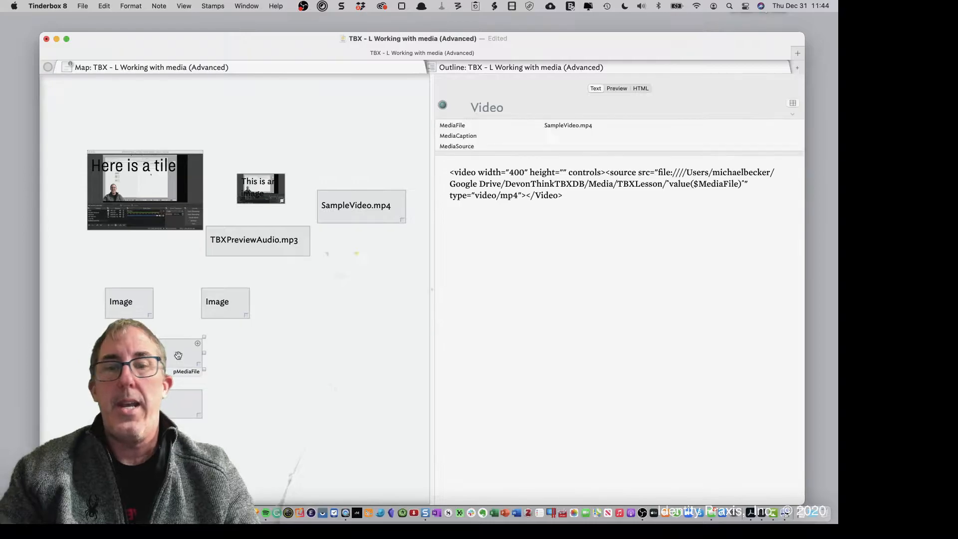
Copy the second Image note by Option-drag and start renaming the copy as an image with captions
{"action": "left_click", "coordinate": [121, 301]}
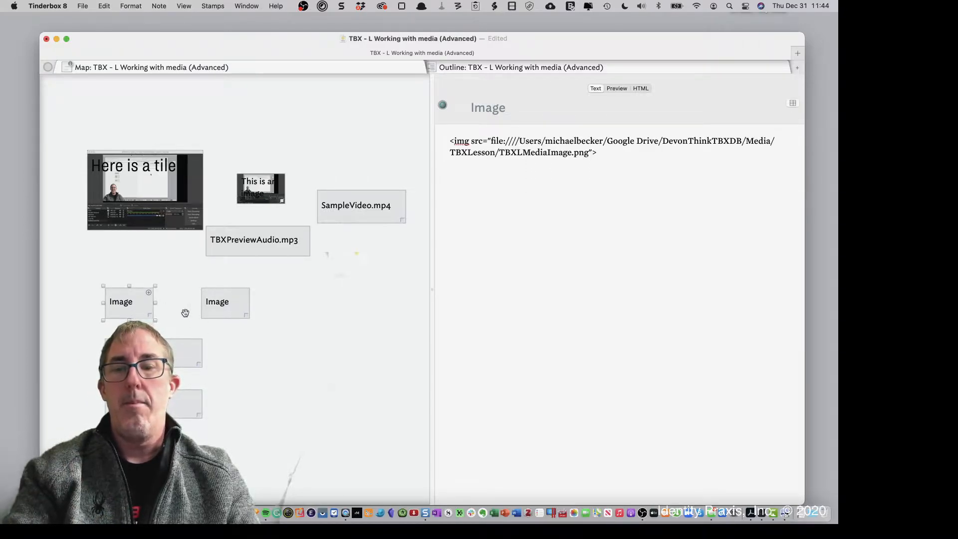
{"action": "left_click", "coordinate": [217, 301]}
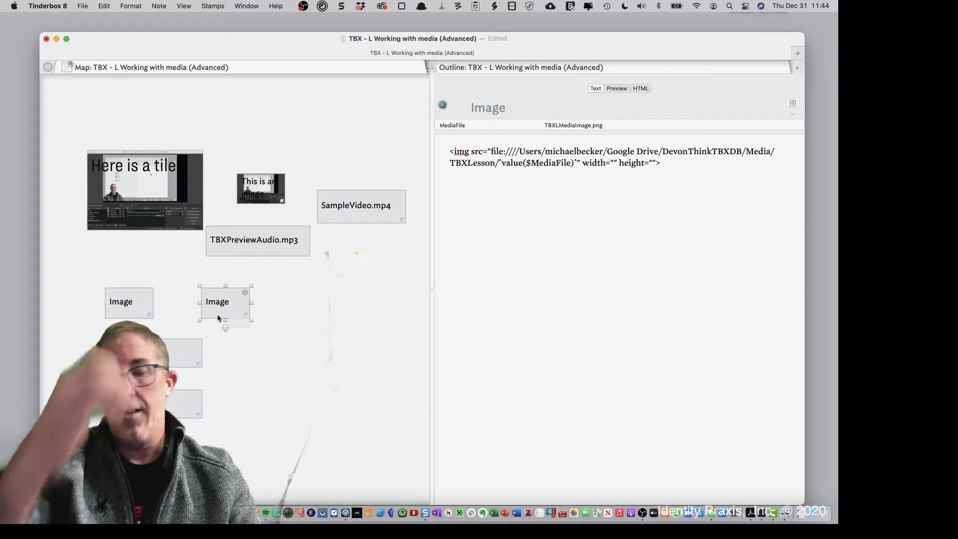
{"action": "left_click_drag", "start_coordinate": [225, 302], "coordinate": [317, 302]}
{"action": "type", "text": " with"}
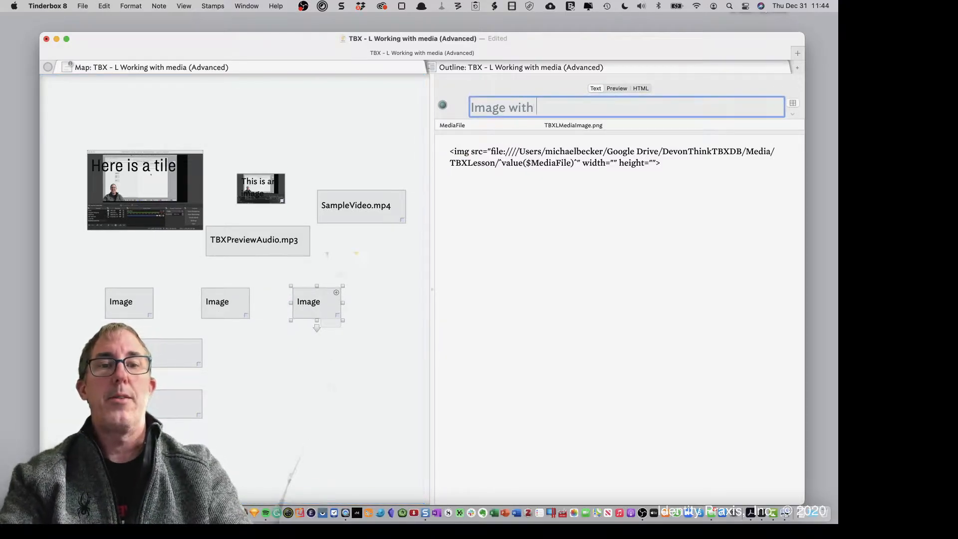
{"action": "type", "text": "c"}
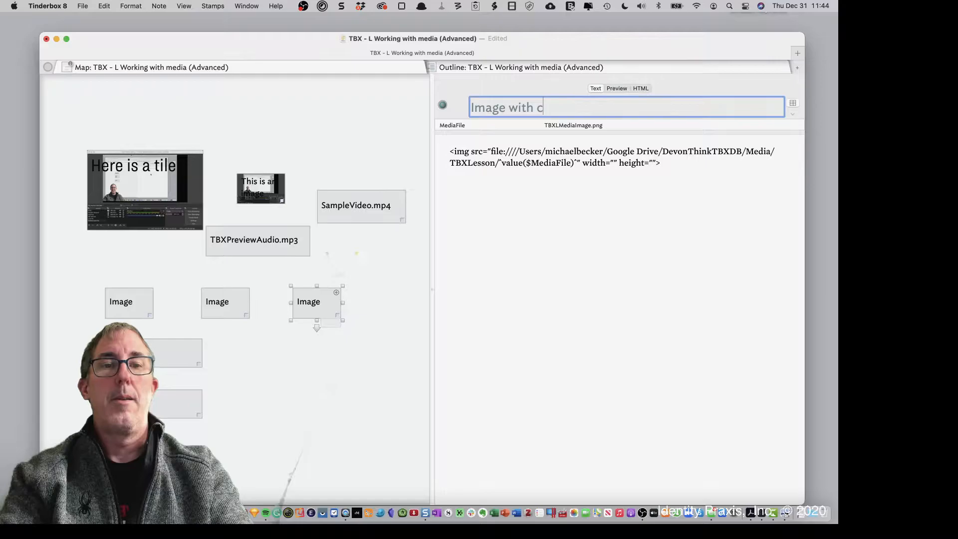
{"action": "type", "text": "aptation"}
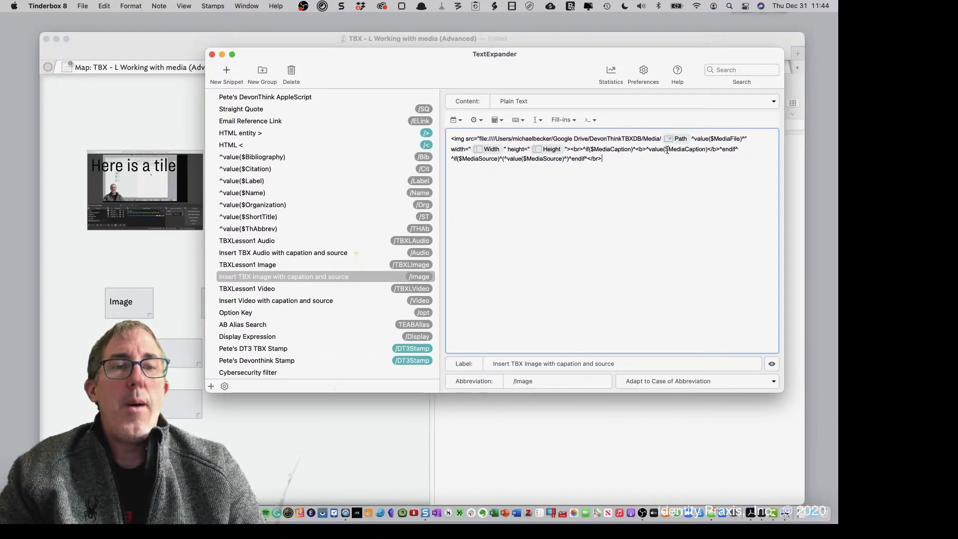
Select the 'Insert TBX Image with capation and source' snippet (/Image) in TextExpander
{"action": "double_click", "coordinate": [676, 149]}
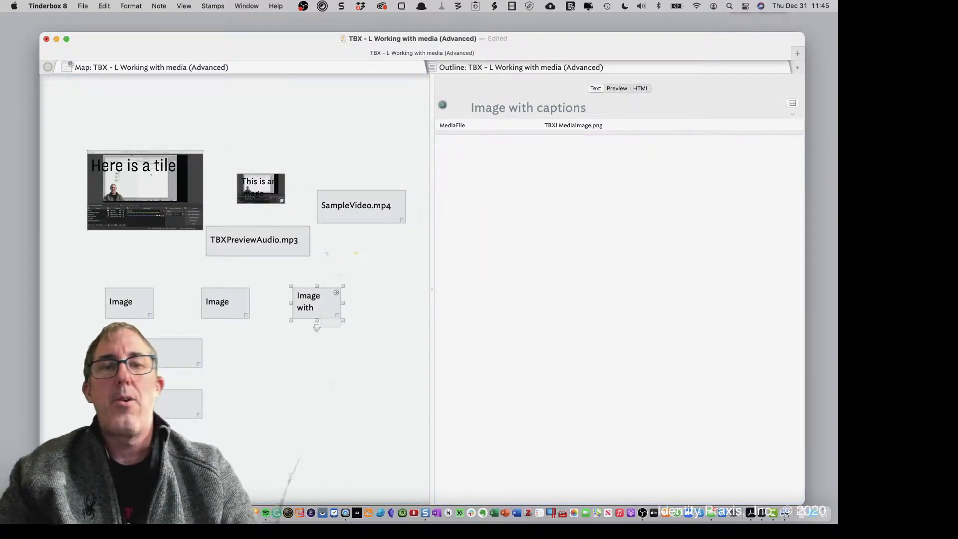
Expand the /Image snippet in the note and choose the TBXLesson/ media folder in its fill-in
{"action": "type", "text": "/Ima"}
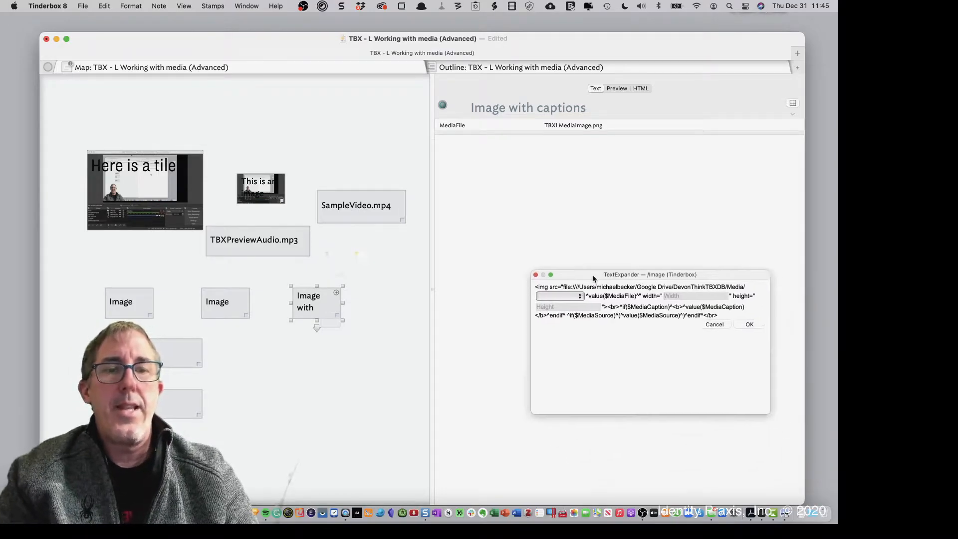
{"action": "left_click_drag", "start_coordinate": [593, 274], "coordinate": [523, 196]}
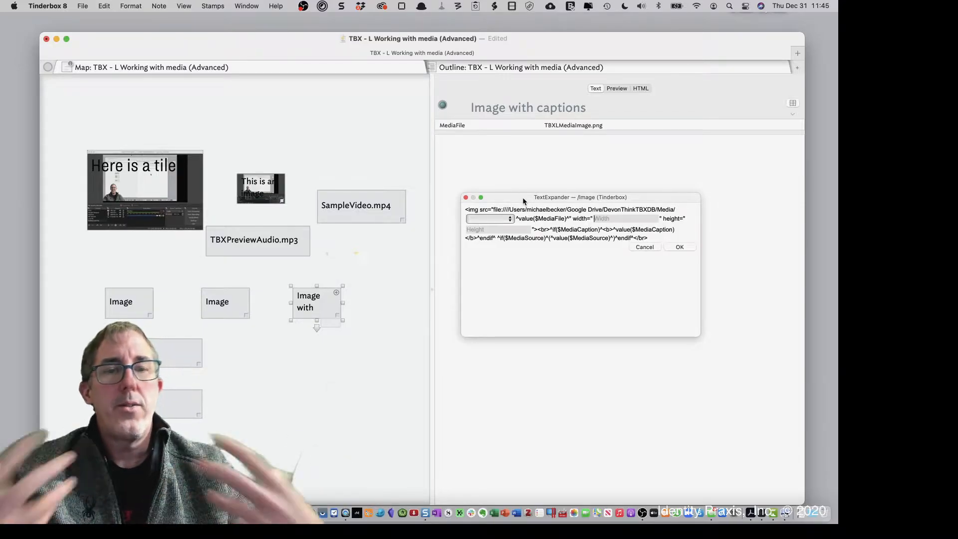
{"action": "left_click", "coordinate": [510, 219]}
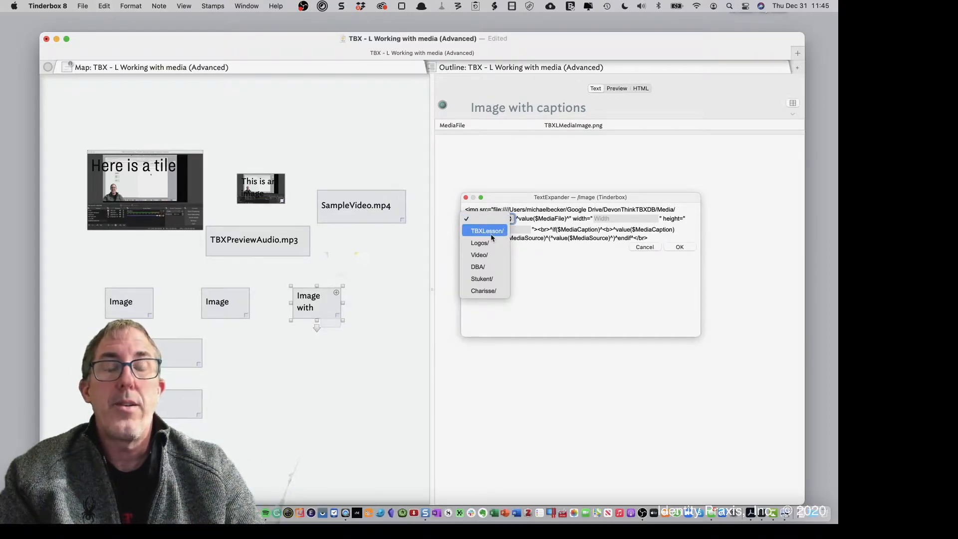
{"action": "left_click", "coordinate": [486, 230]}
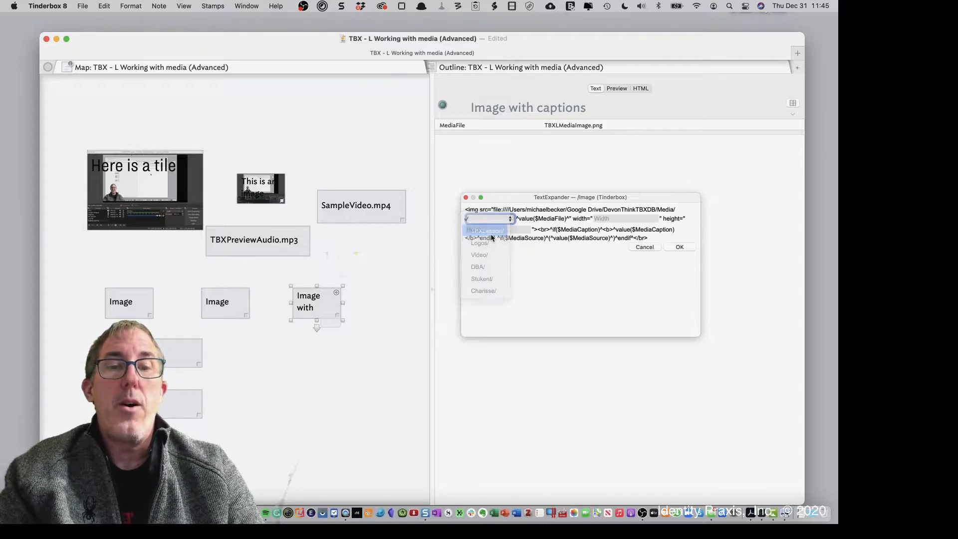
{"action": "left_click", "coordinate": [487, 231]}
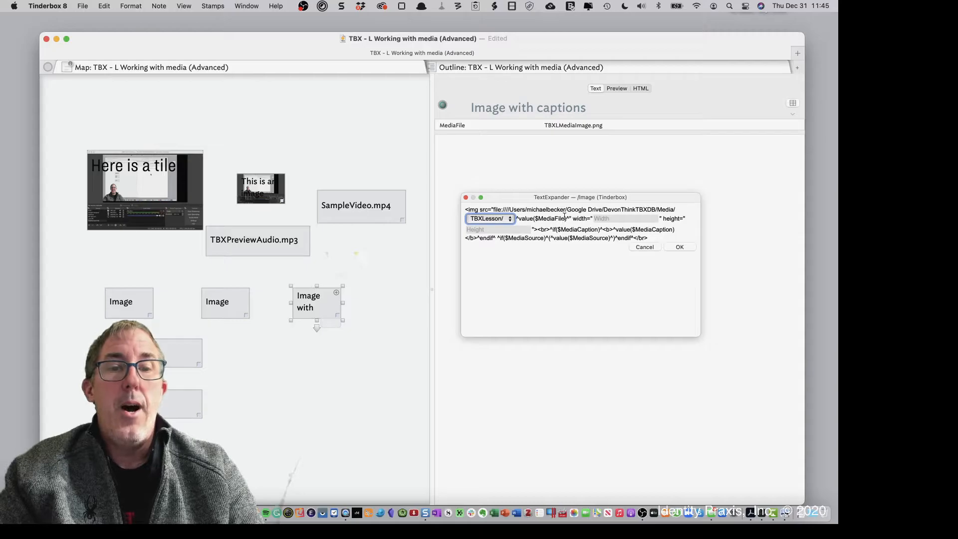
Enter a width of 400 and insert the completed image snippet into the note
{"action": "left_click", "coordinate": [623, 219]}
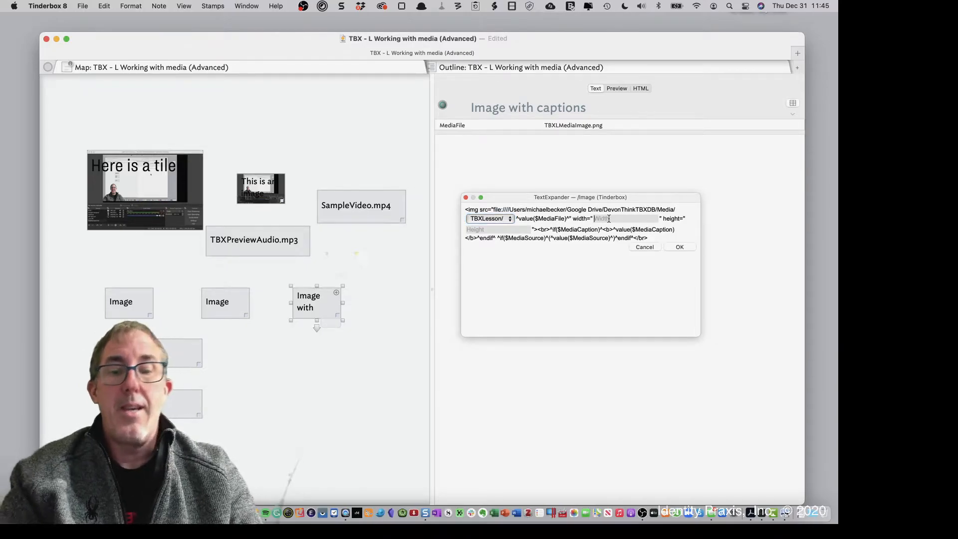
{"action": "type", "text": "400"}
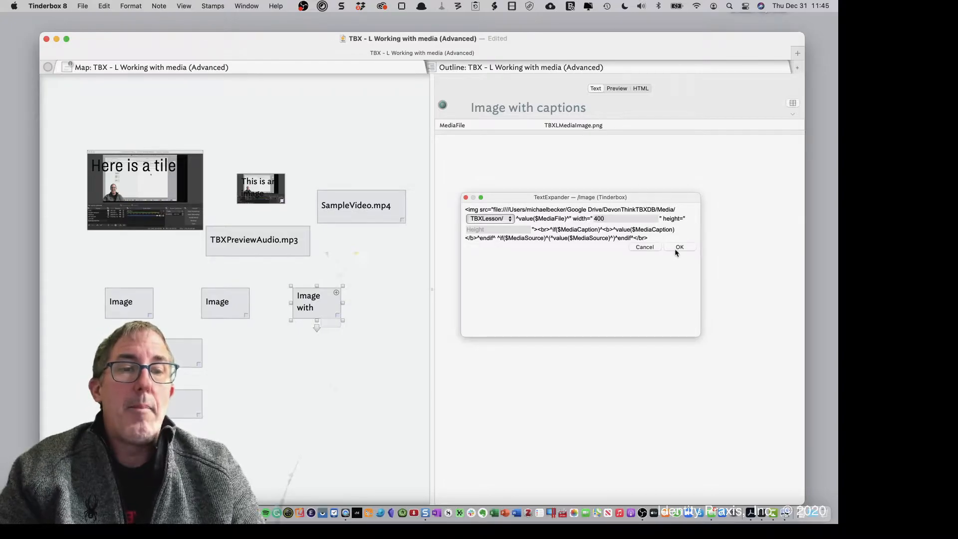
{"action": "left_click", "coordinate": [679, 246]}
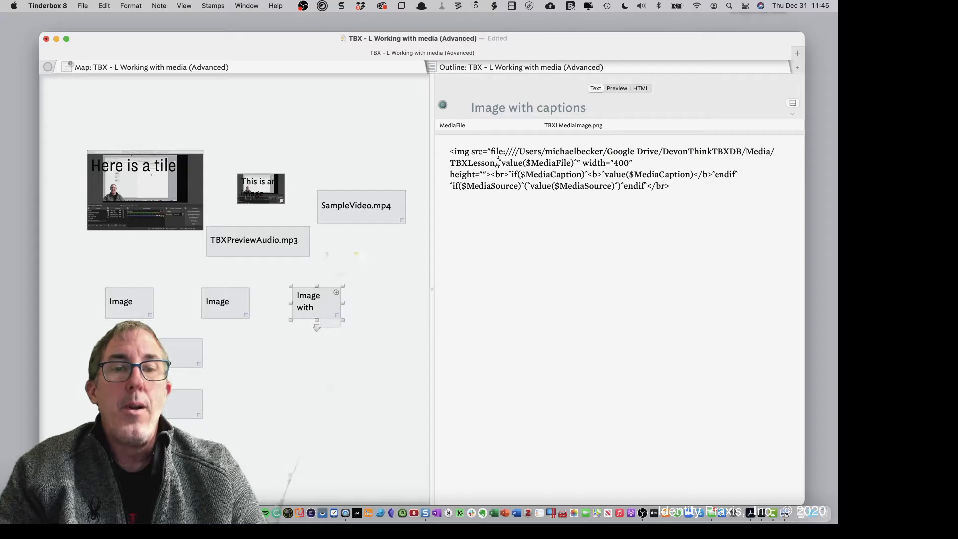
Review the inserted img code while the map box widens to show 'Image with captions'
{"action": "double_click", "coordinate": [537, 163]}
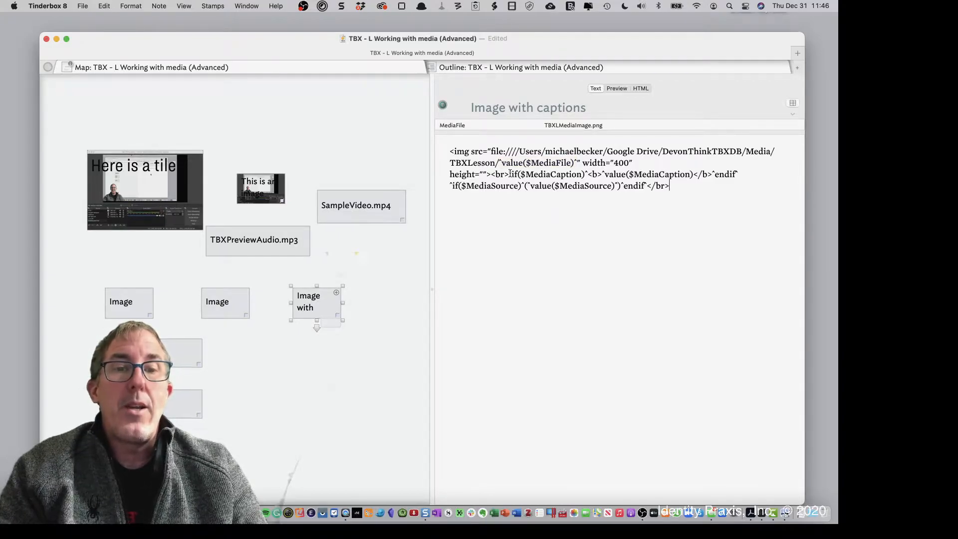
{"action": "double_click", "coordinate": [547, 174]}
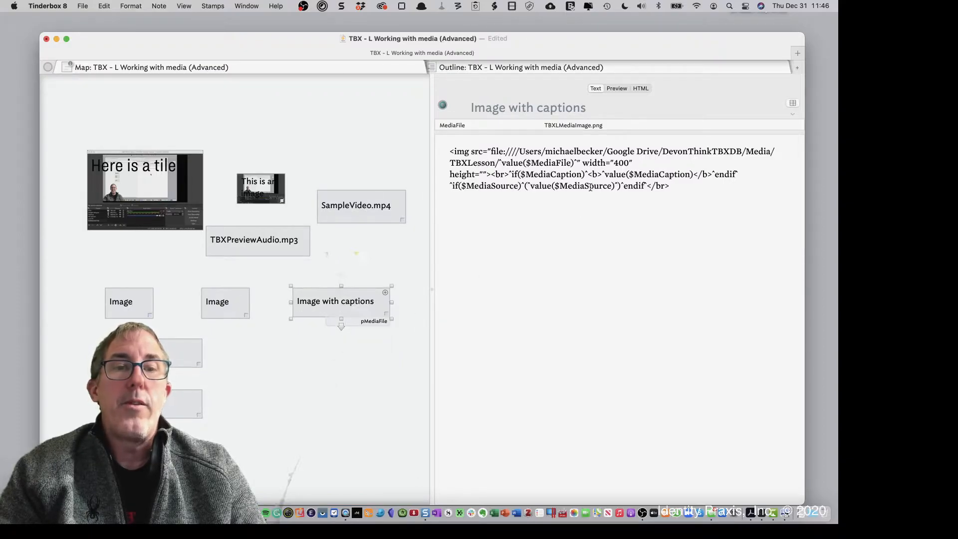
Widen the Key Attributes area so MediaCaption and MediaSource rows appear under MediaFile
{"action": "left_click", "coordinate": [573, 125]}
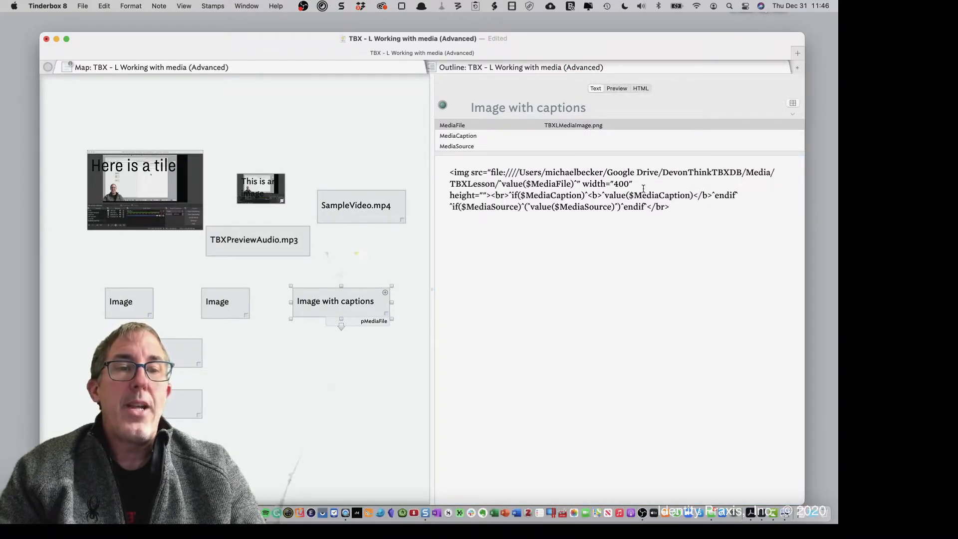
{"action": "left_click_drag", "start_coordinate": [602, 194], "coordinate": [694, 195]}
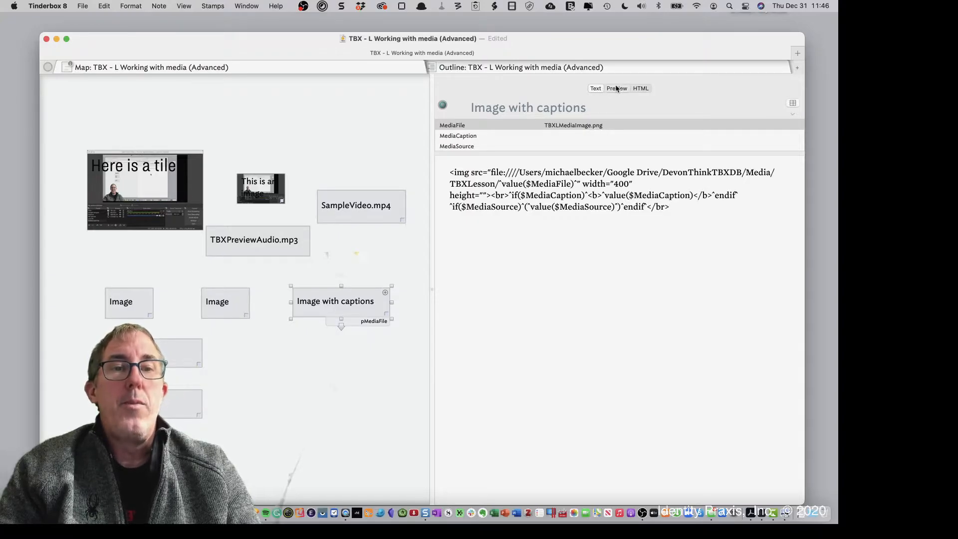
Fill MediaCaption with 'Image of Michael Becker Teaching TBX Media Managment'
{"action": "left_click", "coordinate": [616, 88]}
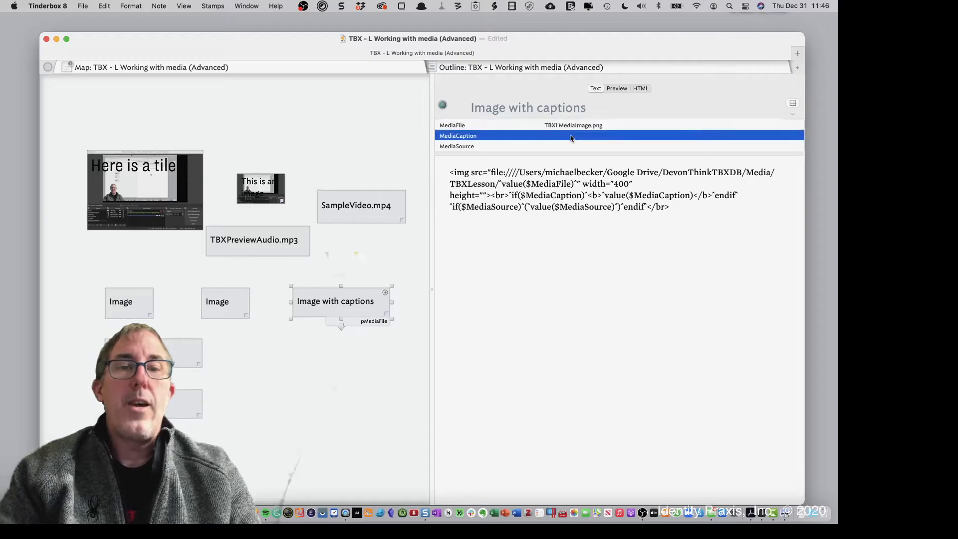
{"action": "left_click", "coordinate": [660, 134]}
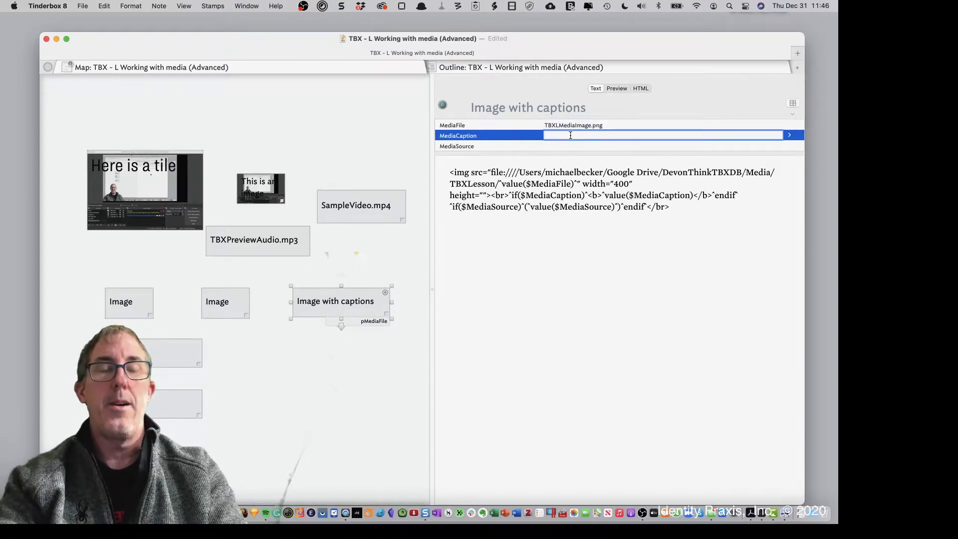
{"action": "type", "text": "Image of Michael Becker Teaching TBX Media Managment"}
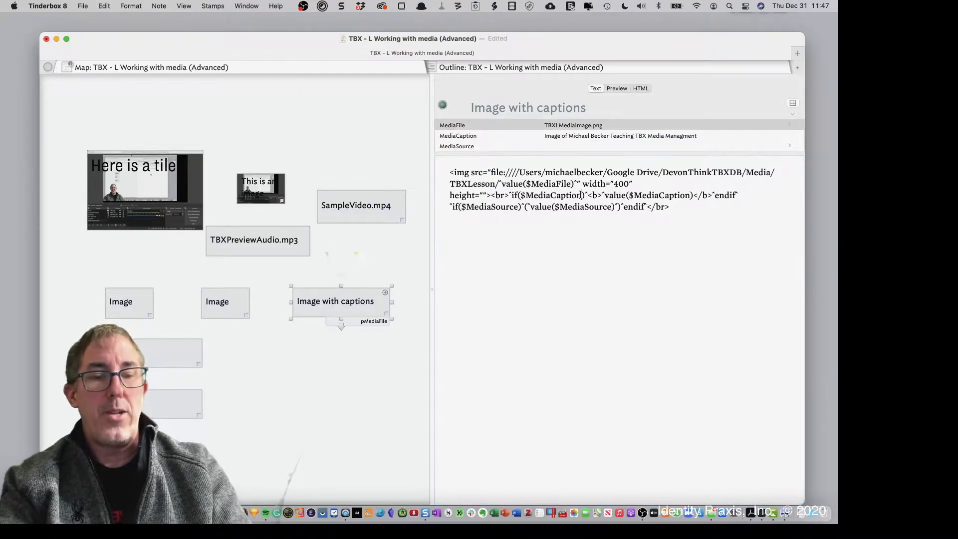
{"action": "type", "text": "="}
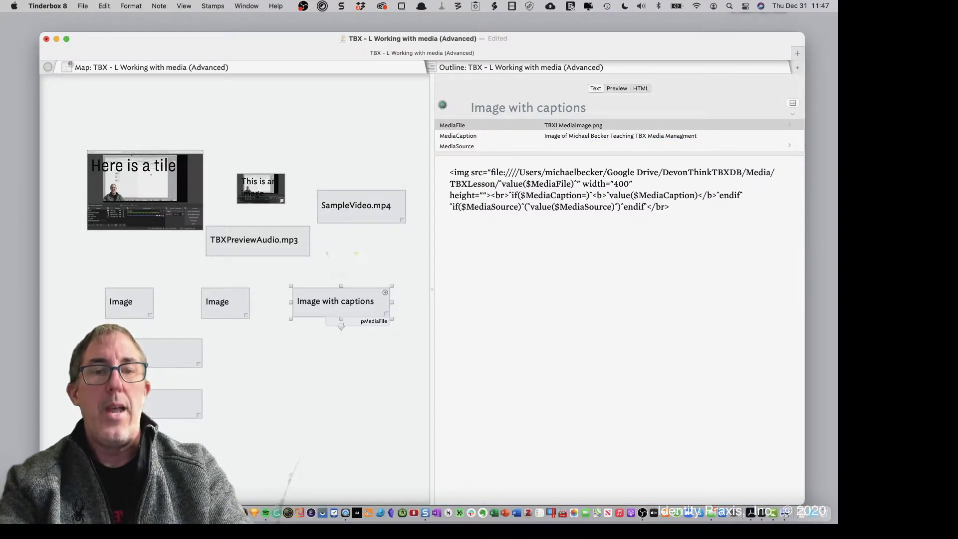
{"action": "left_click", "coordinate": [579, 195]}
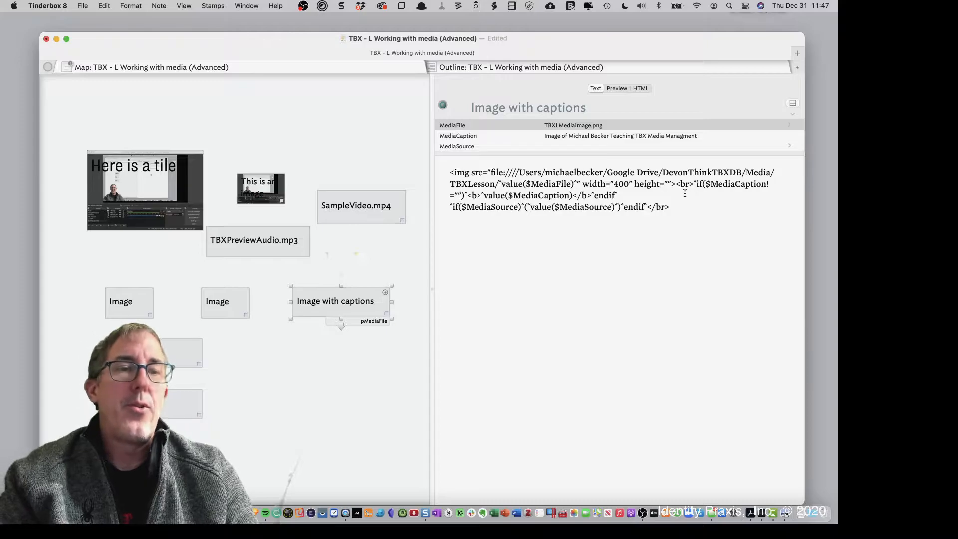
{"action": "left_click_drag", "start_coordinate": [770, 184], "coordinate": [617, 195]}
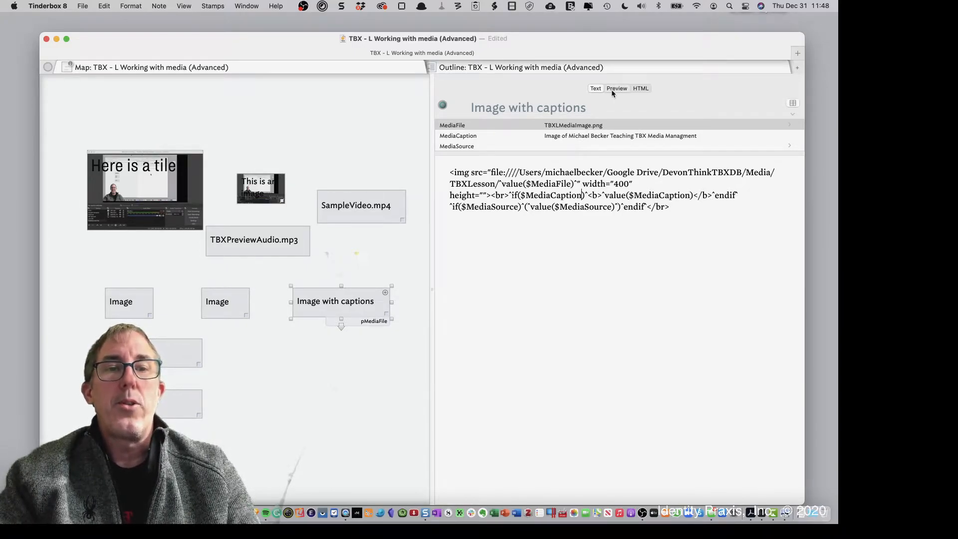
Set the image note's MediaSource to 'Becker, 2020' and check the rendered preview
{"action": "left_click", "coordinate": [617, 88]}
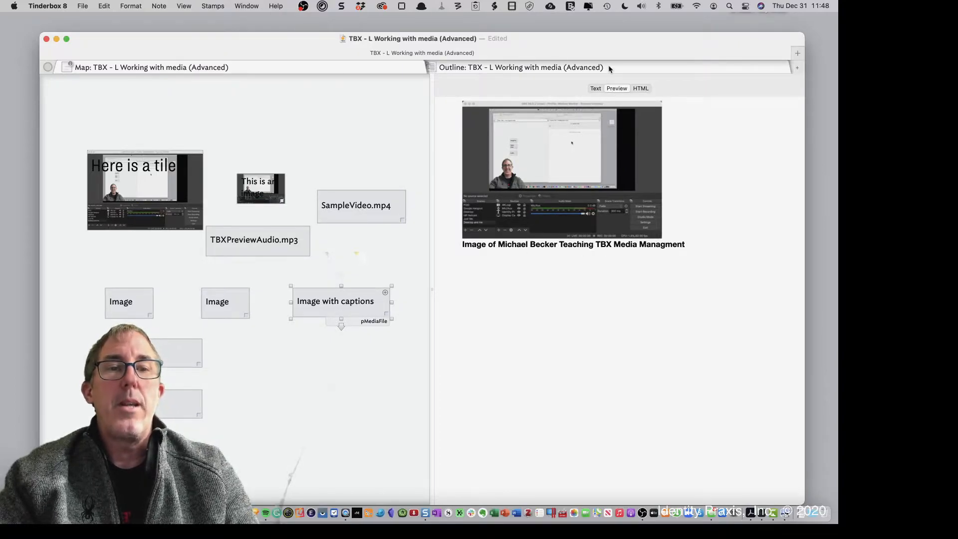
{"action": "left_click", "coordinate": [595, 88]}
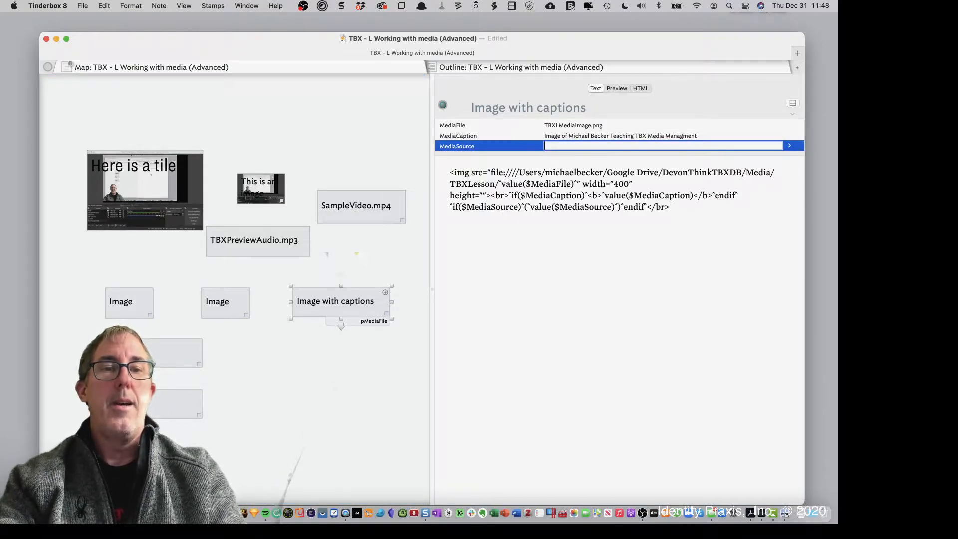
{"action": "type", "text": "Becker, 2020"}
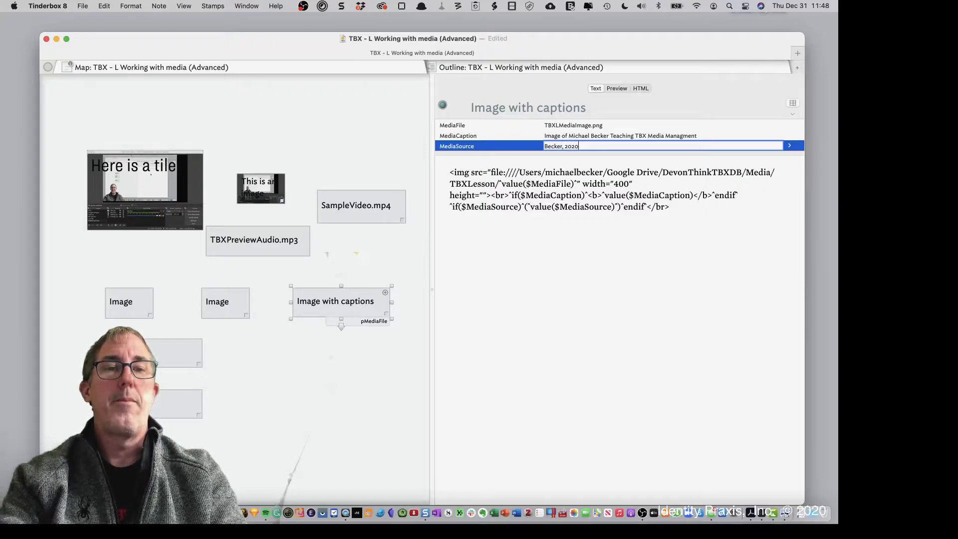
{"action": "left_click", "coordinate": [617, 88]}
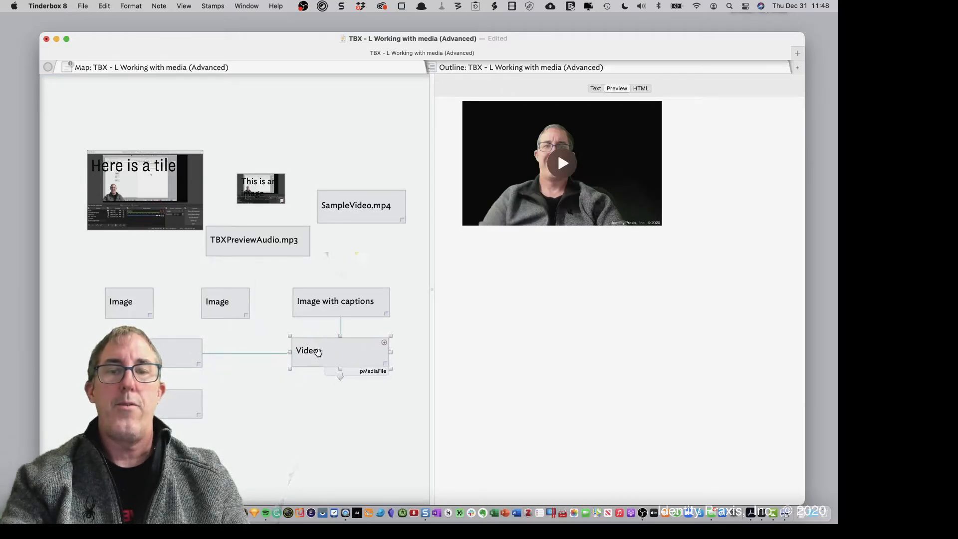
Insert the video snippet into the Video note with the TBXLesson/ media folder path
{"action": "left_click", "coordinate": [308, 350]}
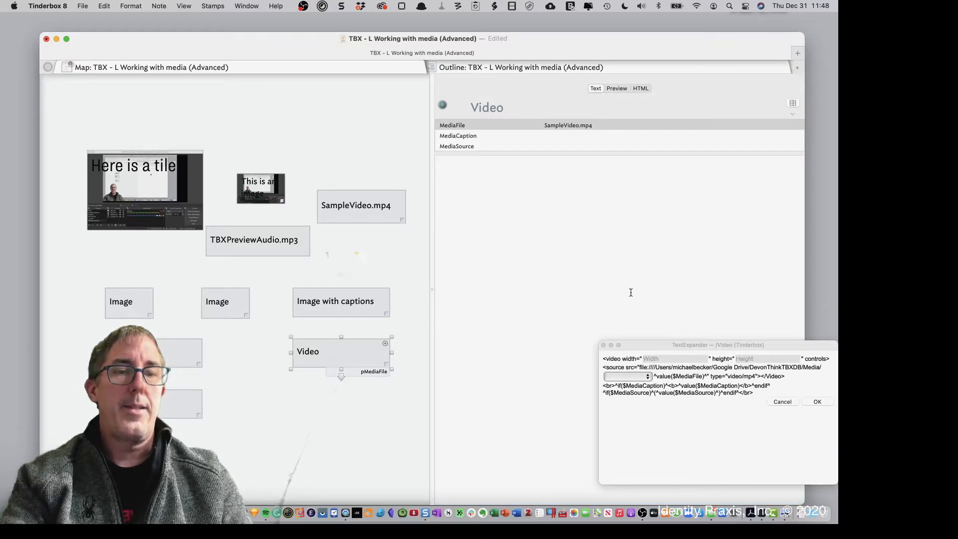
{"action": "left_click_drag", "start_coordinate": [718, 345], "coordinate": [598, 183]}
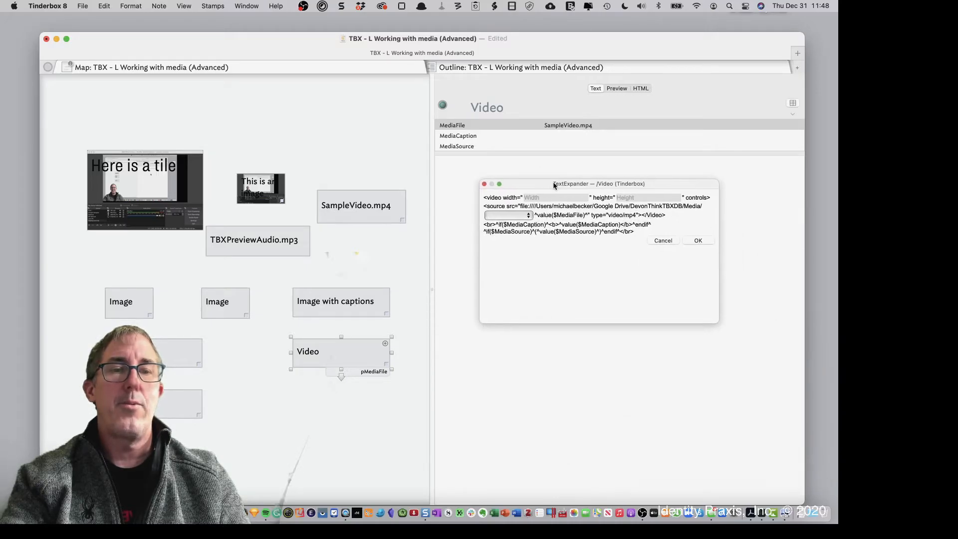
{"action": "left_click", "coordinate": [506, 215]}
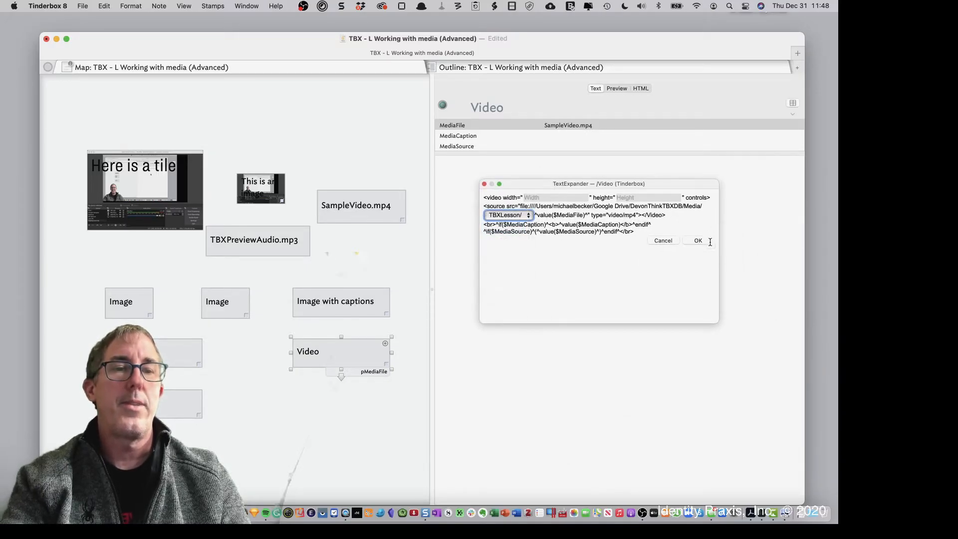
{"action": "left_click", "coordinate": [698, 241]}
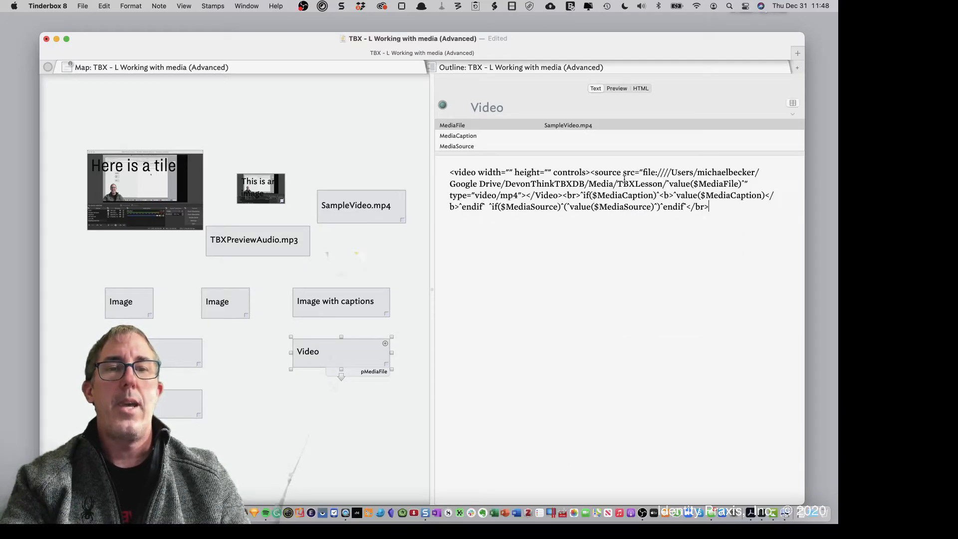
Give the Video note MediaCaption 'Michael Becker teaching TBX' and MediaSource 'Becker, 2020'
{"action": "type", "text": "Michael Becker teaching TBX"}
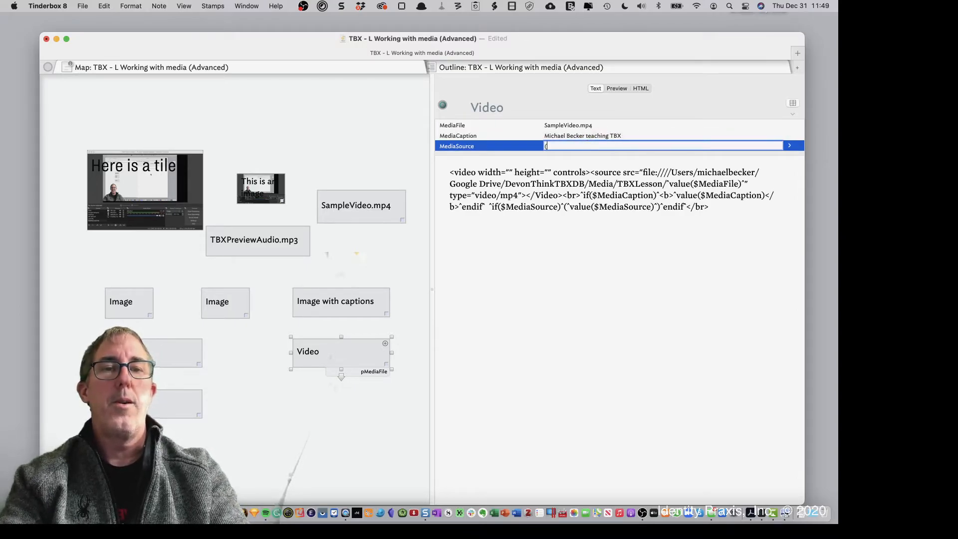
{"action": "type", "text": "Becker, 2020"}
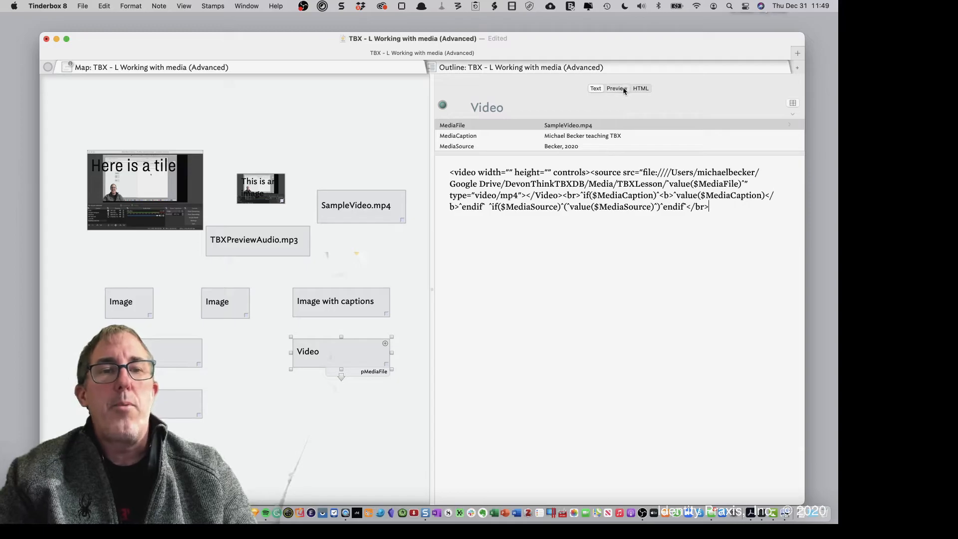
Set the video player's width to 400 in the note's template code
{"action": "left_click", "coordinate": [617, 88]}
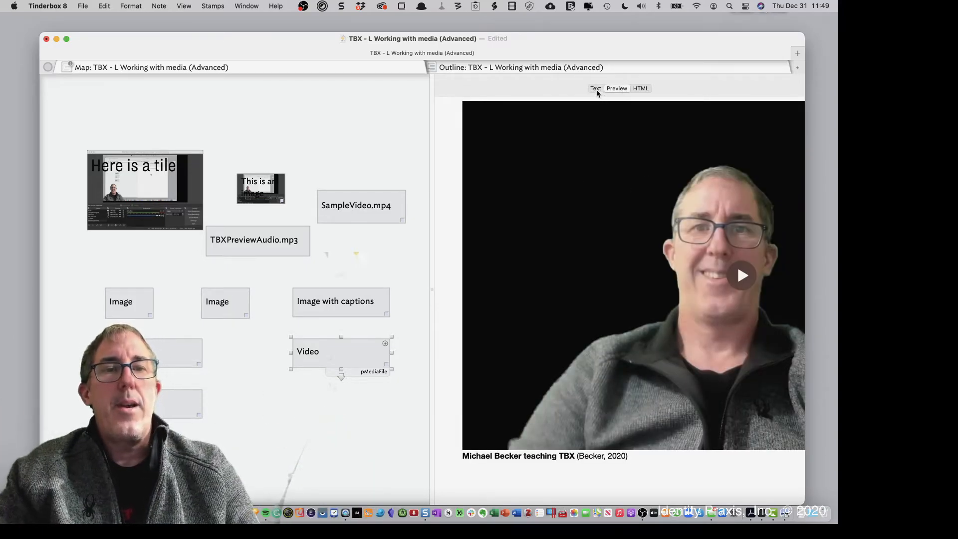
{"action": "left_click", "coordinate": [595, 88]}
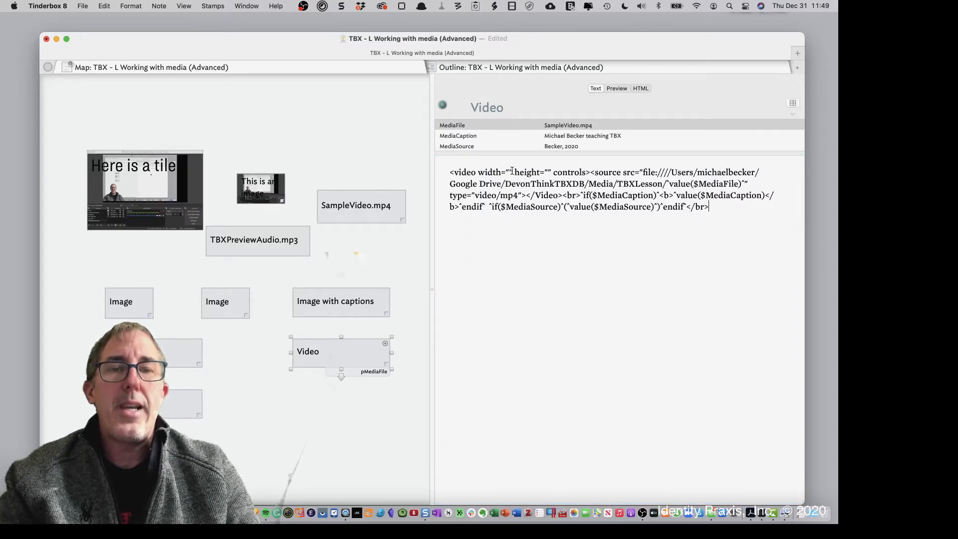
{"action": "type", "text": "4"}
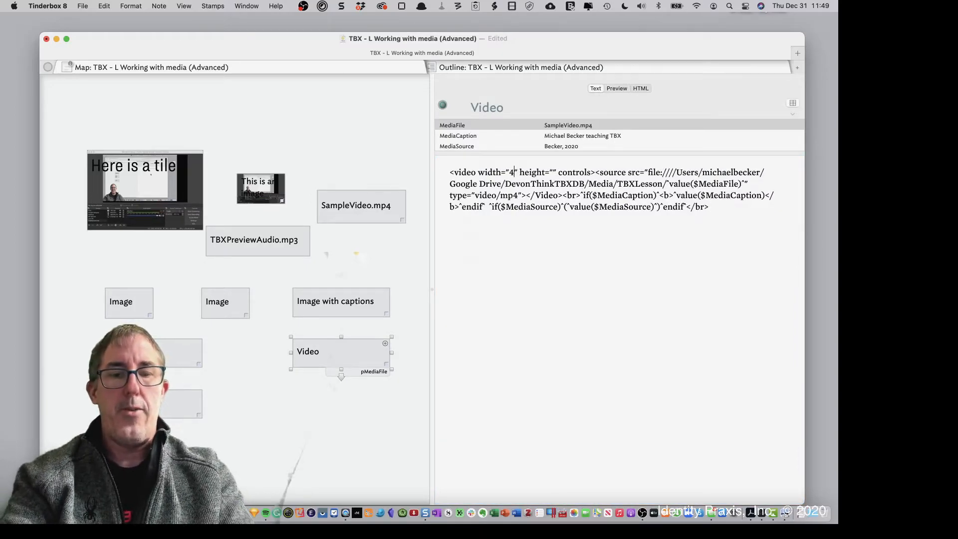
{"action": "type", "text": "00"}
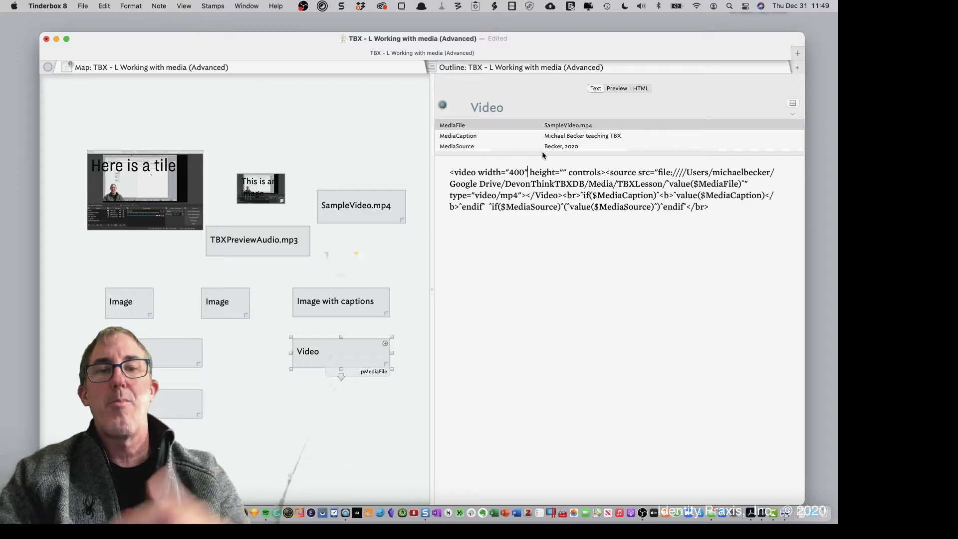
Preview the resized player, play and pause the captioned video, then select the Audio note
{"action": "left_click", "coordinate": [617, 87]}
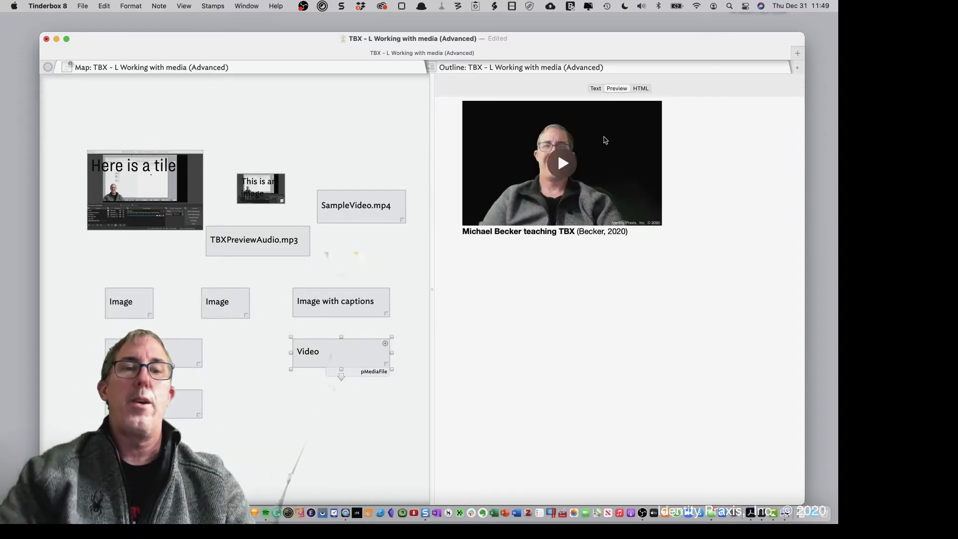
{"action": "left_click", "coordinate": [561, 162]}
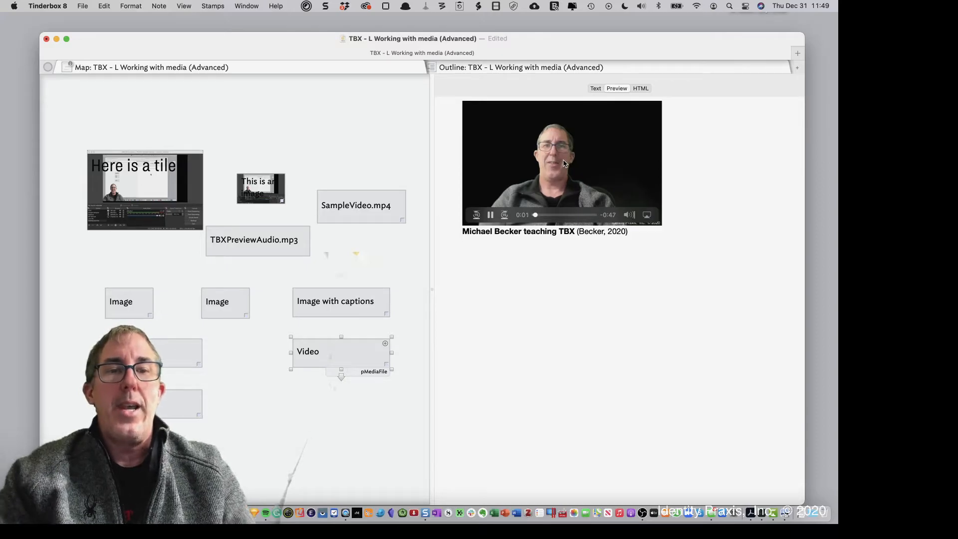
{"action": "left_click", "coordinate": [490, 215]}
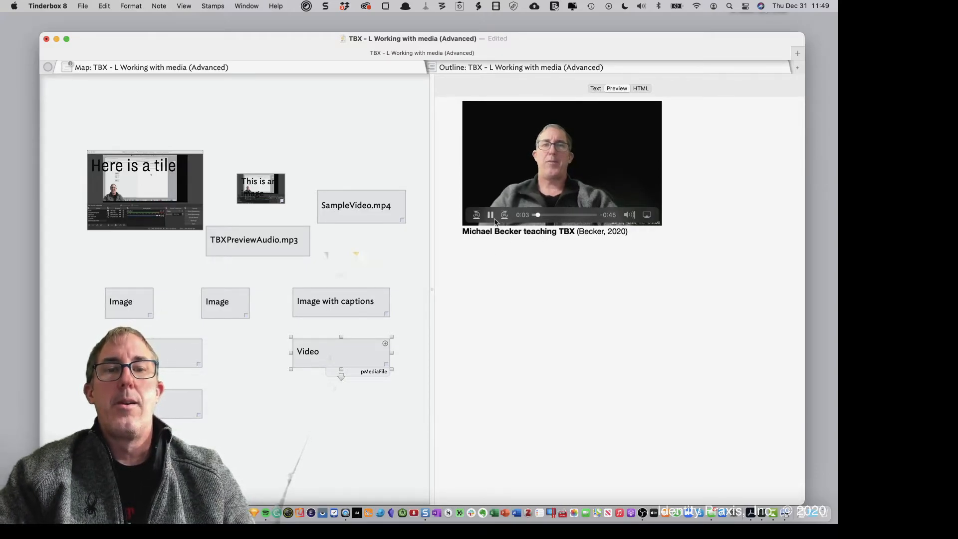
{"action": "left_click", "coordinate": [490, 215]}
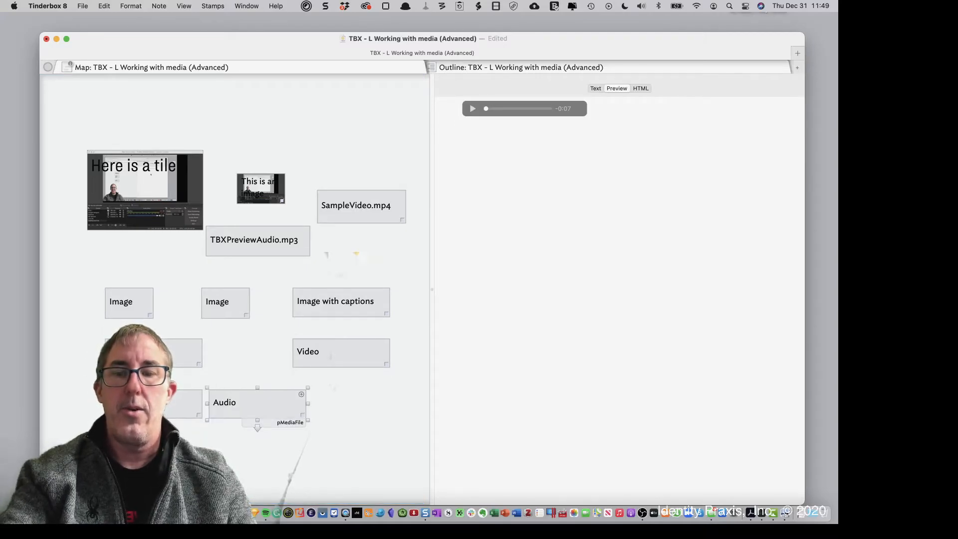
Move the Audio note below Video and insert the audio player TextExpander snippet
{"action": "left_click_drag", "start_coordinate": [256, 403], "coordinate": [341, 403]}
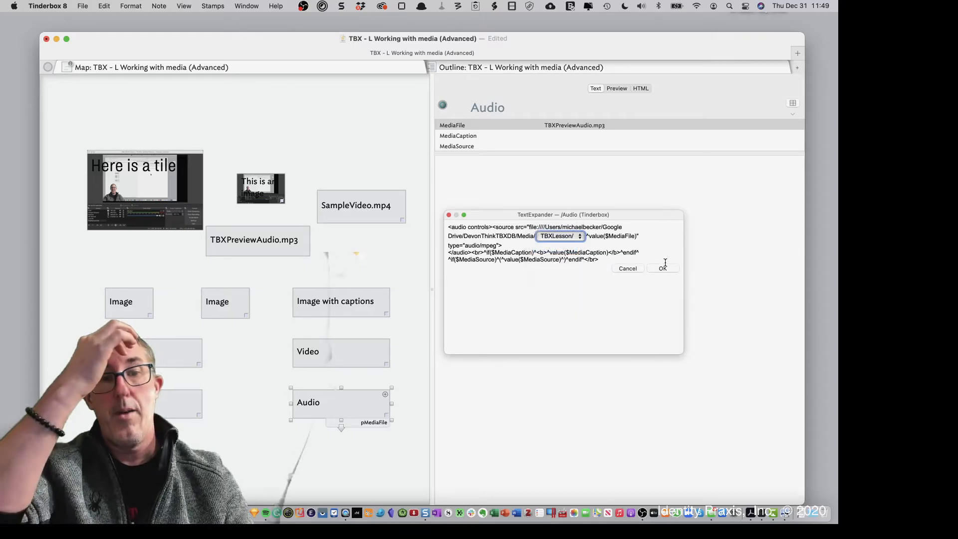
{"action": "left_click", "coordinate": [663, 268]}
{"action": "type", "text": "This is Michael Becker talking about t"}
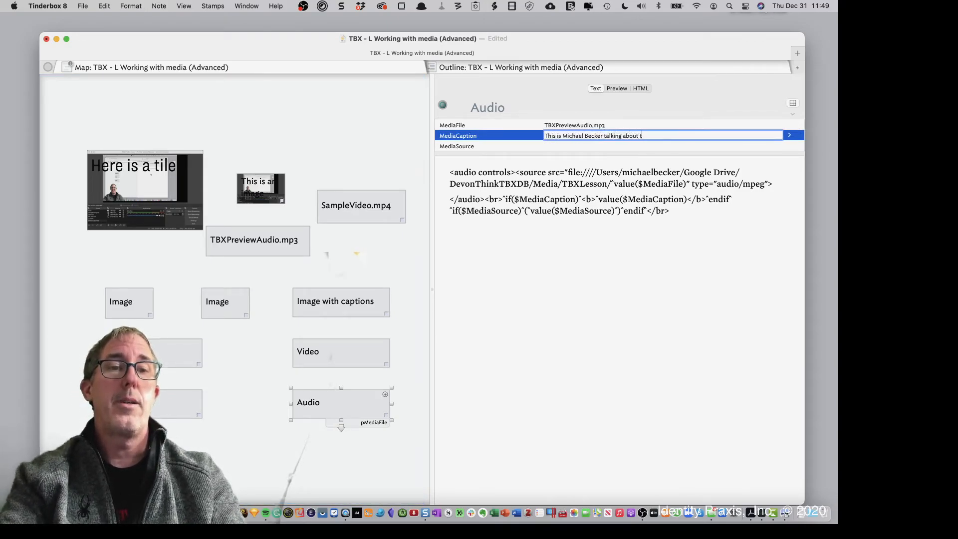
Fill MediaCaption with 'Teaching Tinder… TBX' and MediaSource 'Becker,', then view the rendered audio player
{"action": "type", "text": "eaching Tinder"}
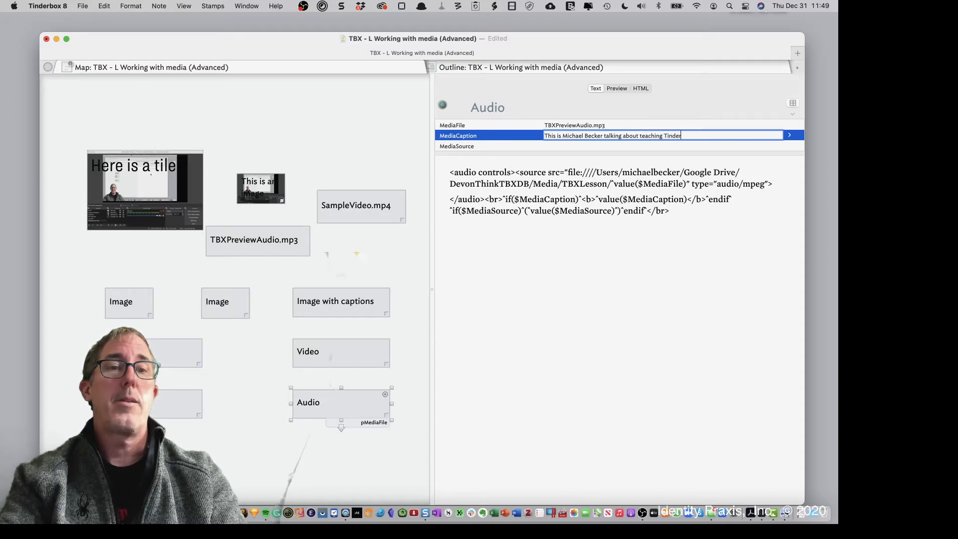
{"action": "type", "text": "TBX"}
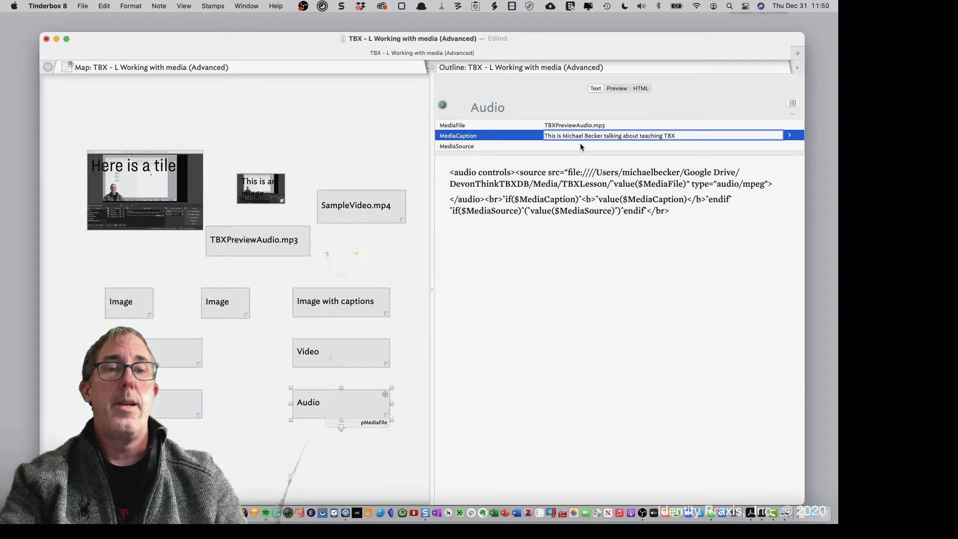
{"action": "type", "text": "Becker, 2020"}
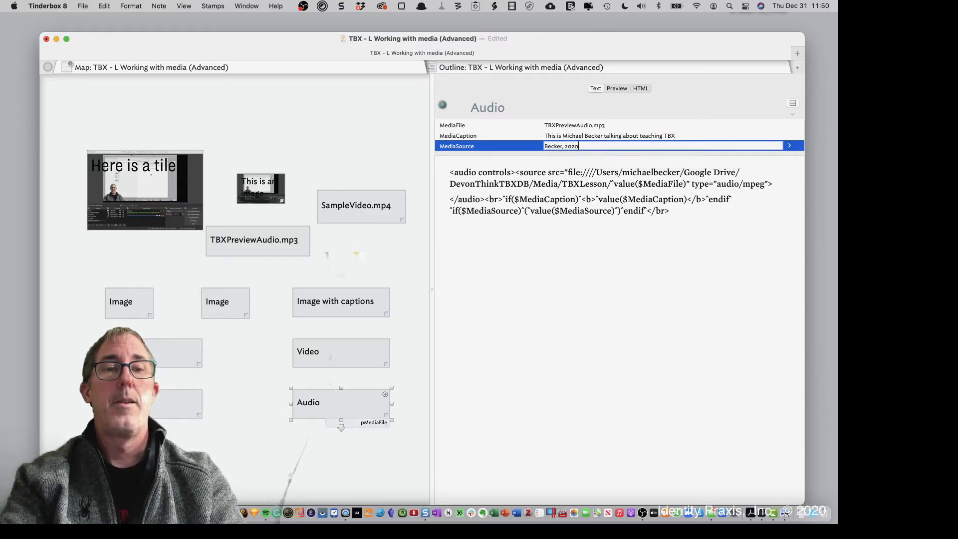
{"action": "left_click", "coordinate": [617, 88]}
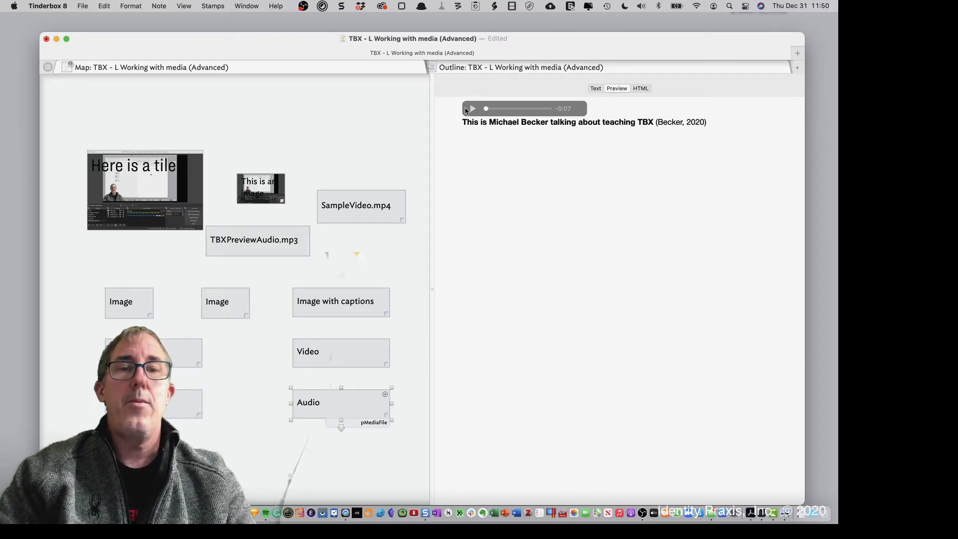
{"action": "left_click", "coordinate": [471, 108]}
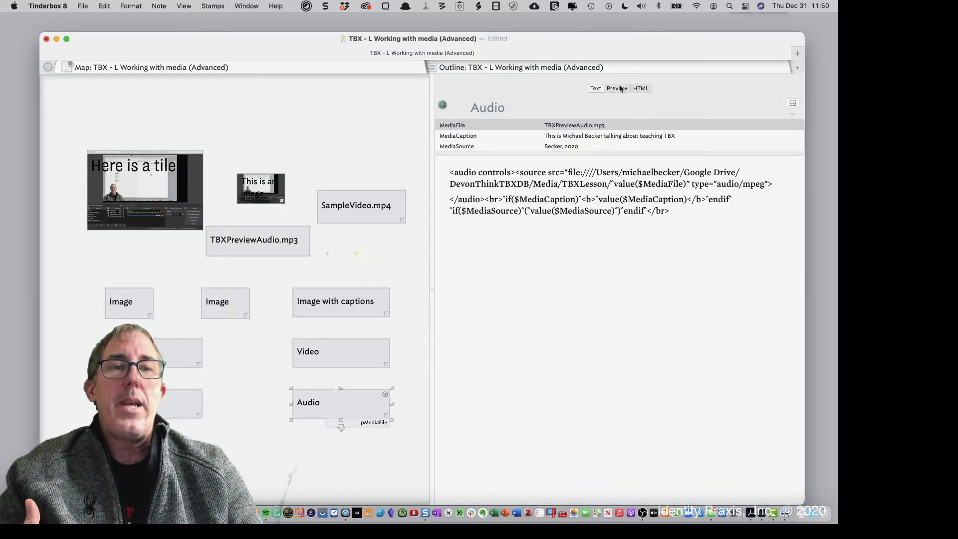
{"action": "left_click", "coordinate": [617, 88]}
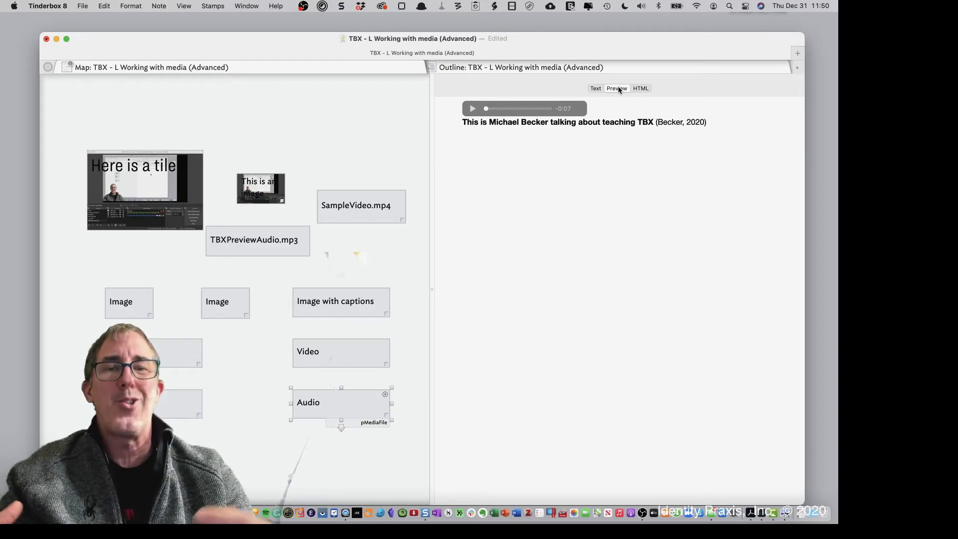
{"action": "mouse_move", "coordinate": [636, 145]}
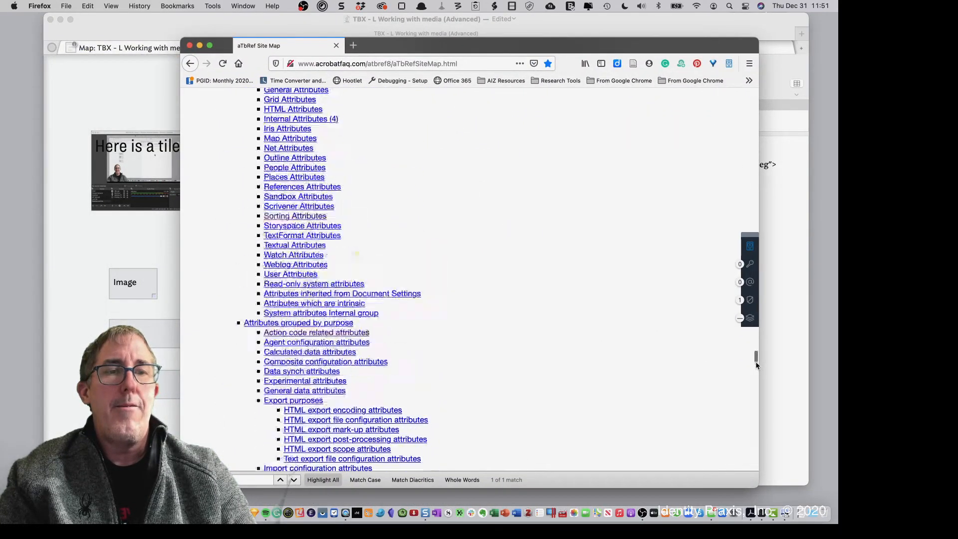
Scroll through the aTbRef Site Map and return to the reference home page
{"action": "scroll", "scroll_direction": "down", "scroll_amount": 3}
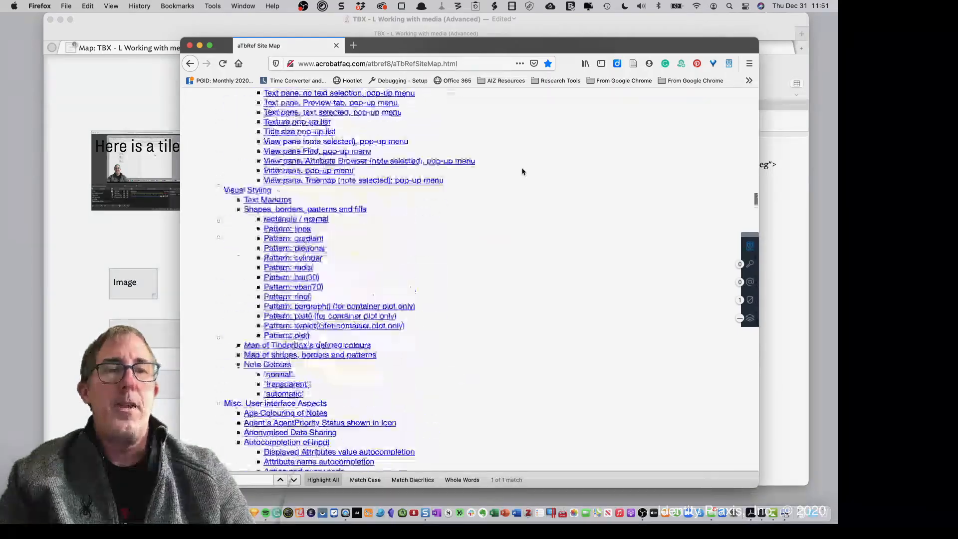
{"action": "scroll", "scroll_direction": "up", "scroll_amount": 3}
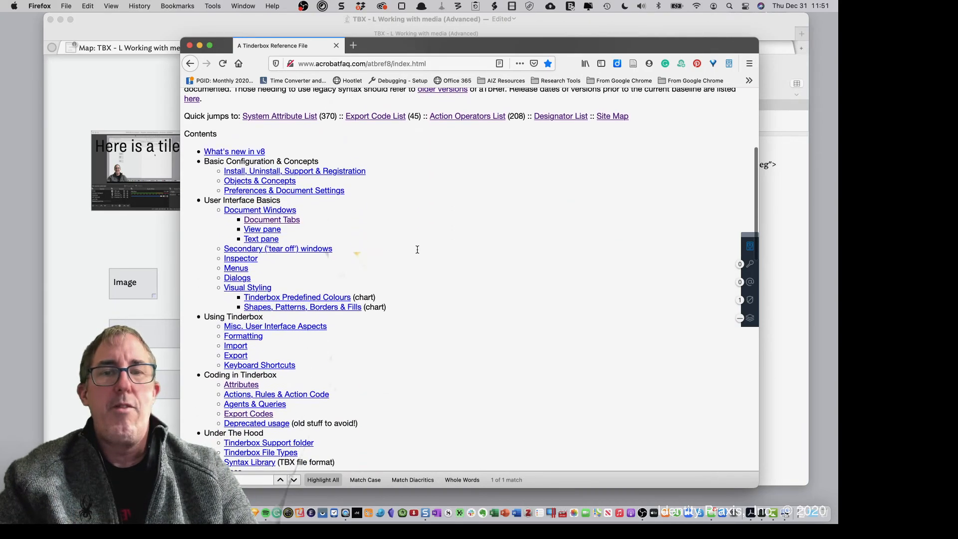
{"action": "scroll", "scroll_direction": "up", "scroll_amount": 3}
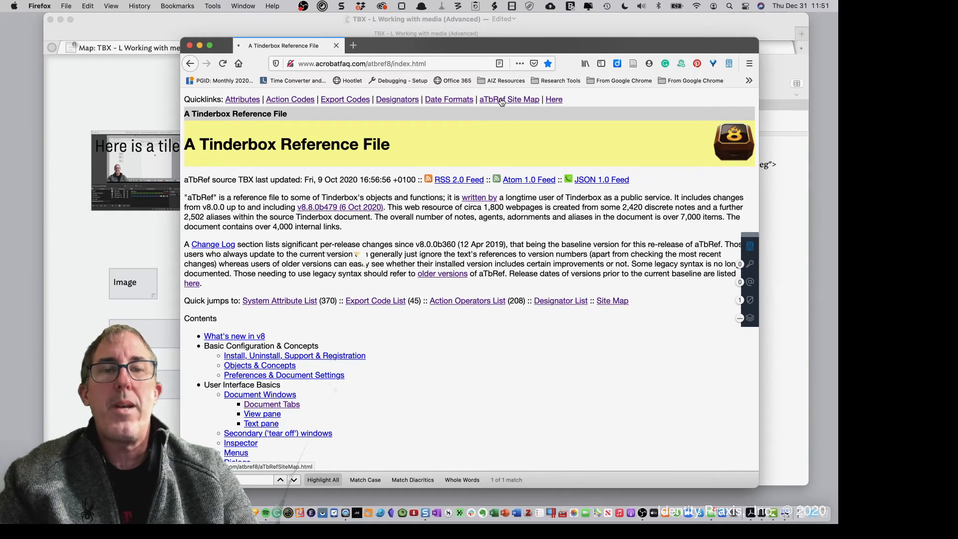
From the aTbRef Site Map's Export Codes listing, open the ^if( condition )^ reference page
{"action": "left_click", "coordinate": [509, 99]}
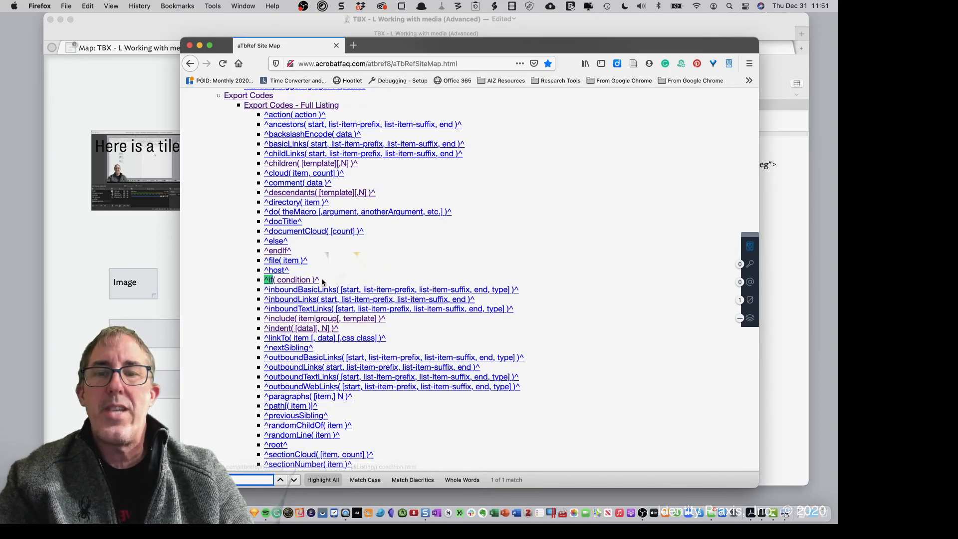
{"action": "left_click", "coordinate": [290, 279]}
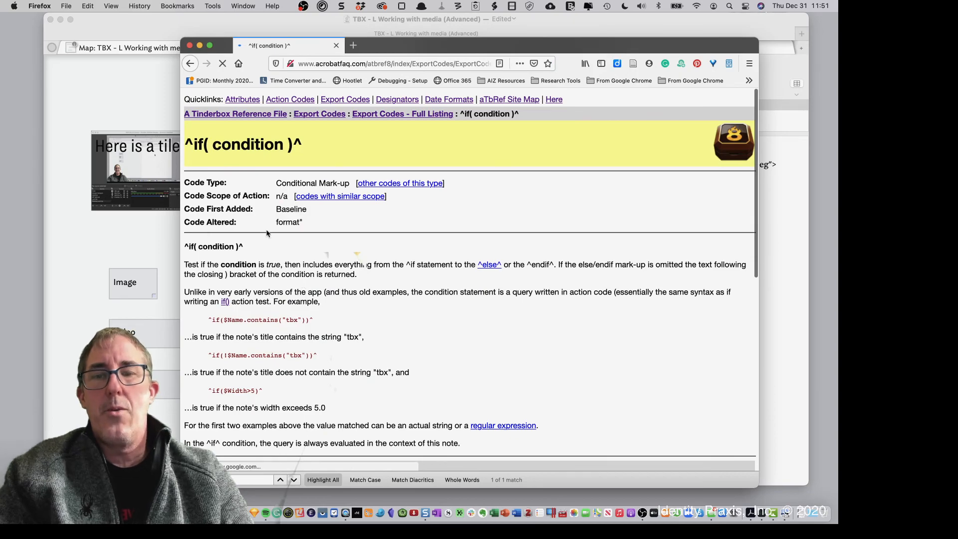
{"action": "scroll", "scroll_direction": "down", "scroll_amount": 3}
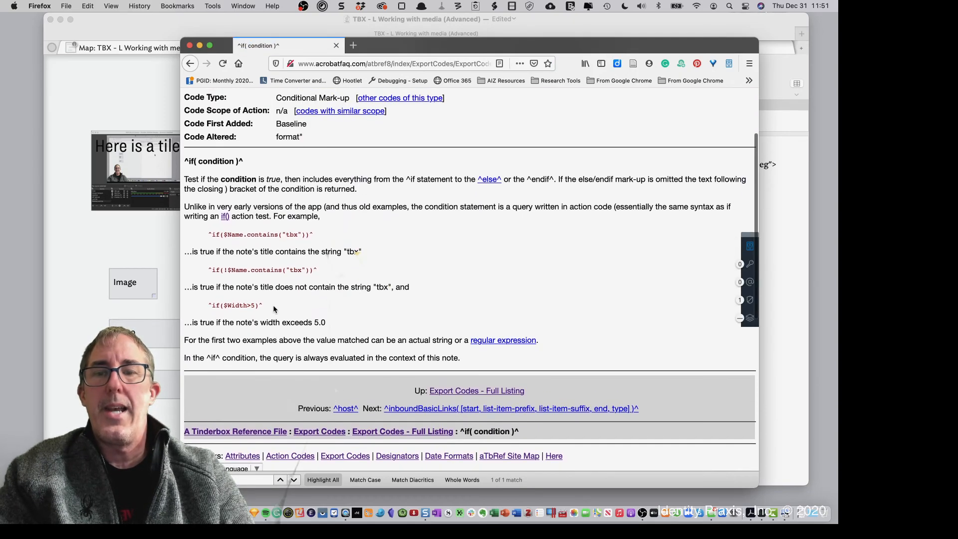